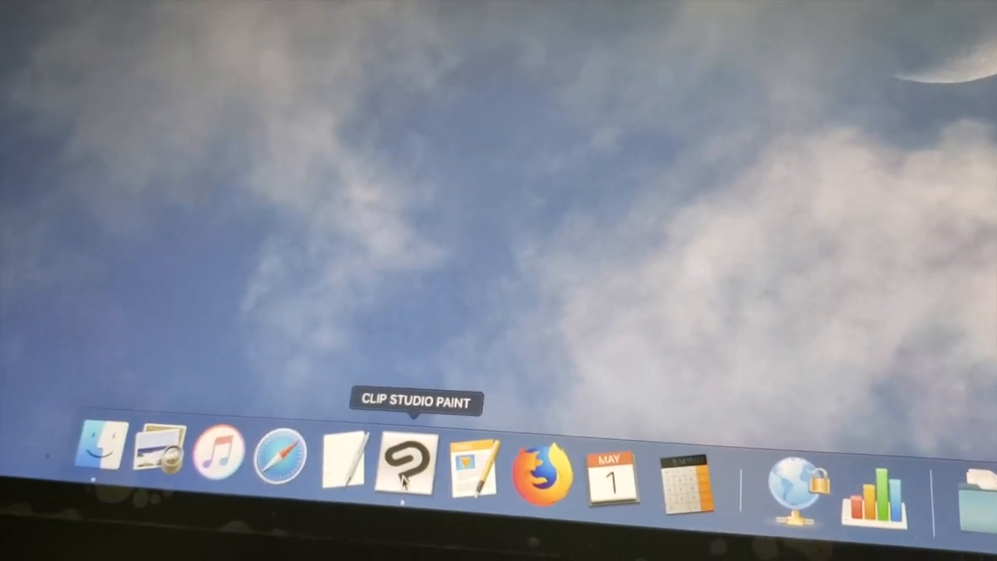
Launch Clip Studio Paint from the macOS Dock to reach the open comic pages.
left_click(405, 464)
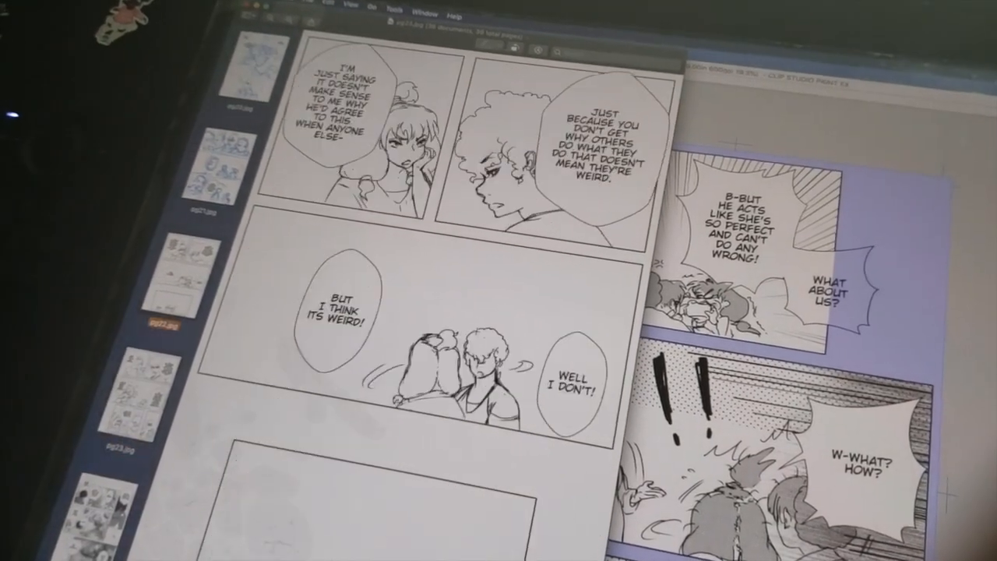
scroll("down", 3)
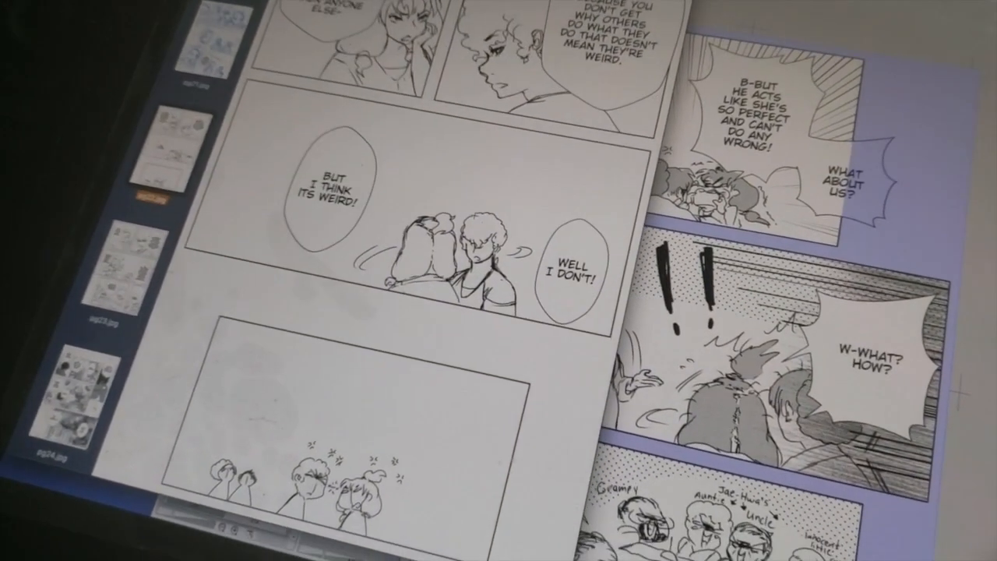